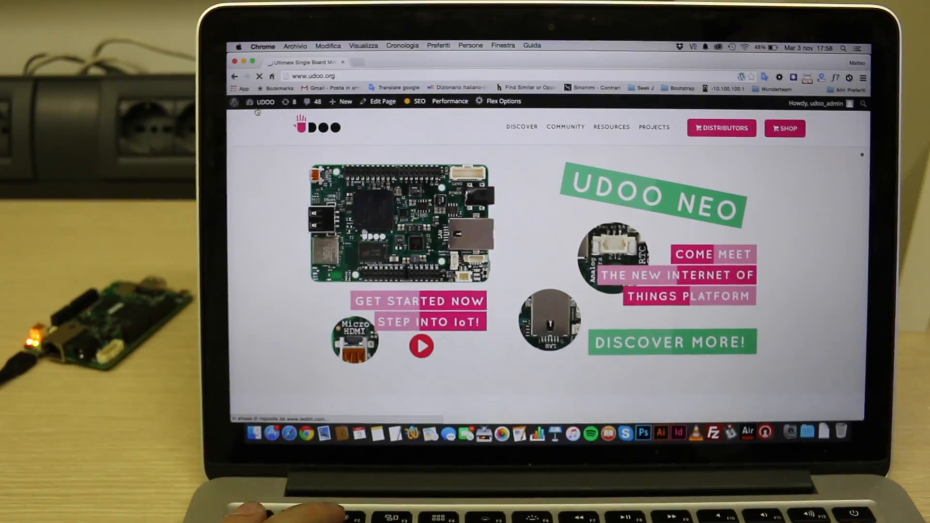
- Open the UDOO Neo documentation from the Resources menu and scroll to the setup sections
left_click(611, 127)
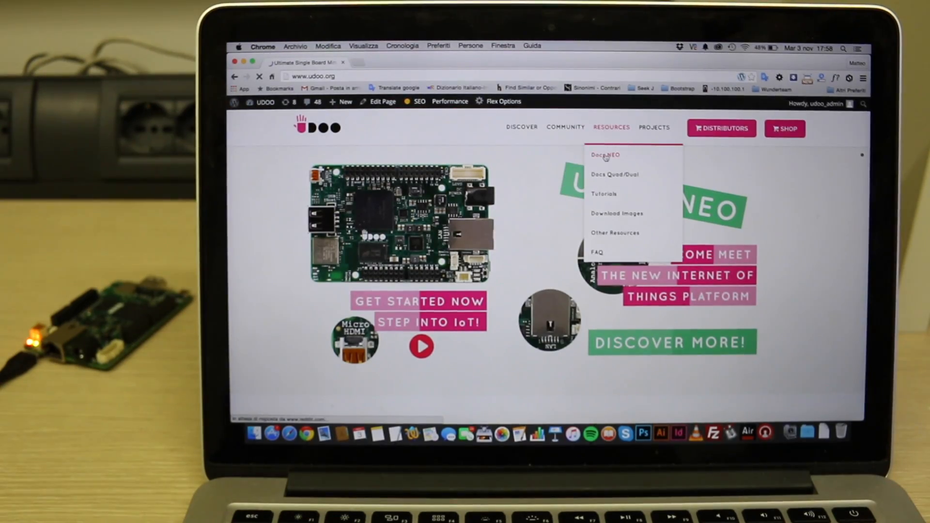
left_click(605, 155)
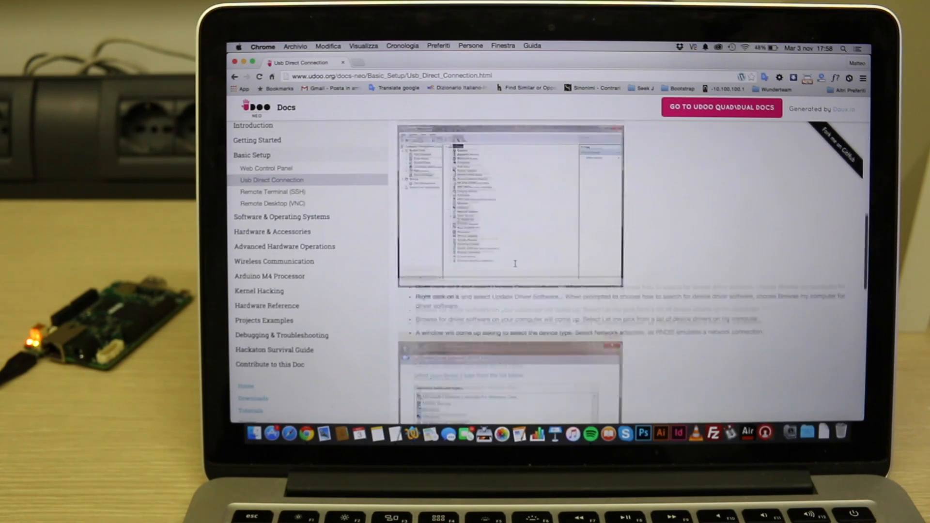
scroll("down", 3)
type("192")
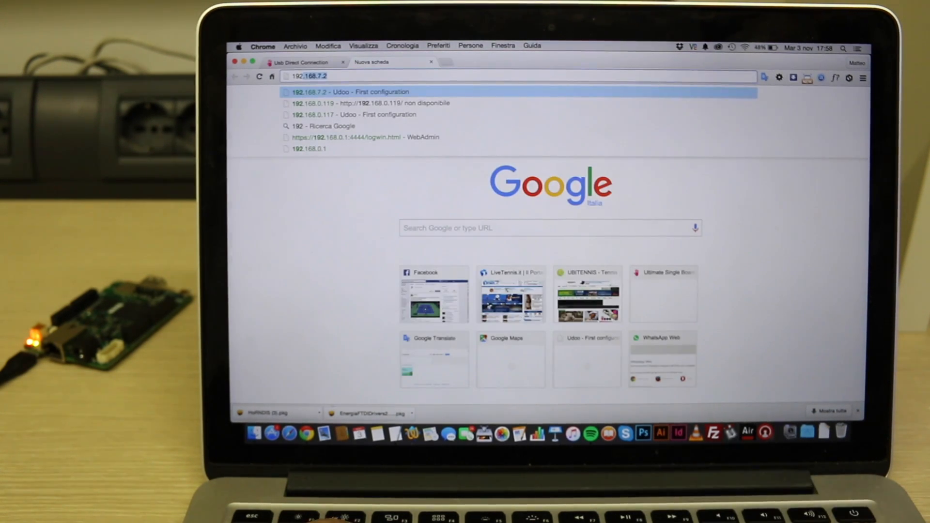
- Load the control panel at 192.168.7.2 and start the First Configuration Wizard
left_click(354, 92)
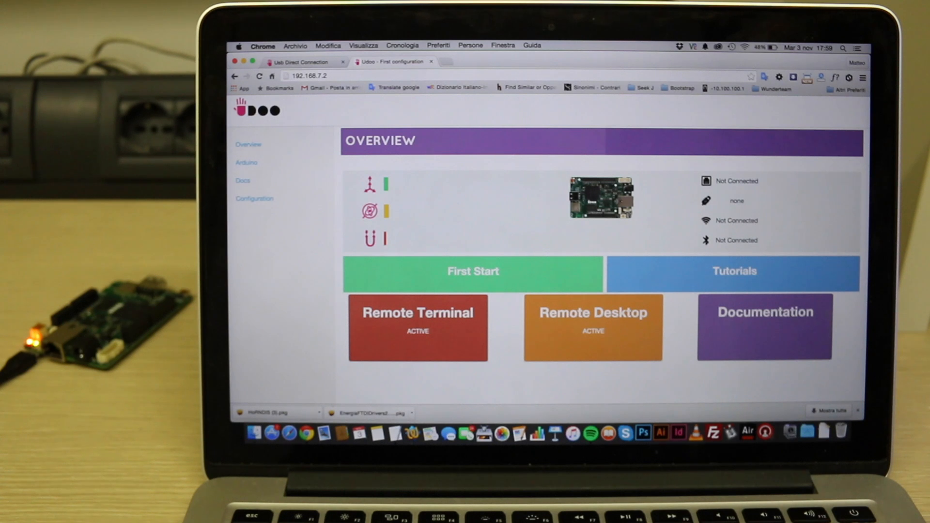
left_click(473, 271)
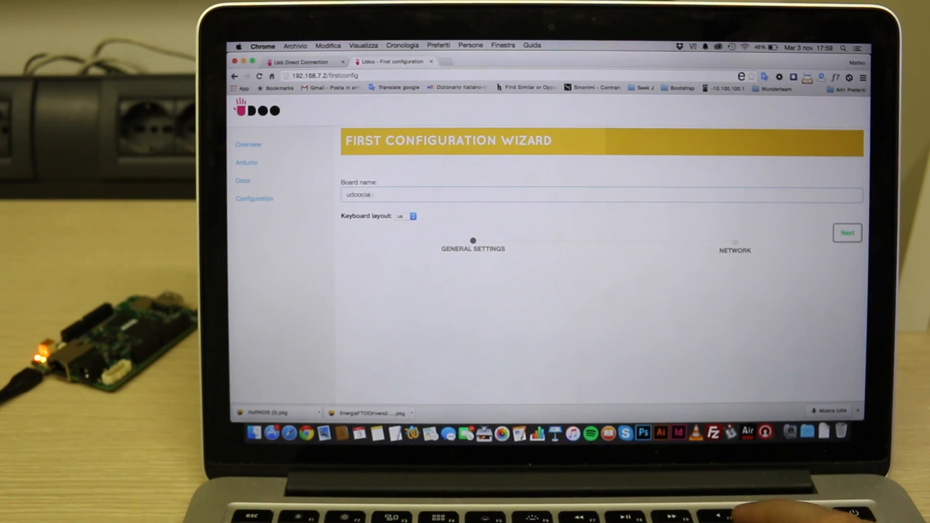
- Advance the wizard from the general settings to the network settings step
left_click(413, 216)
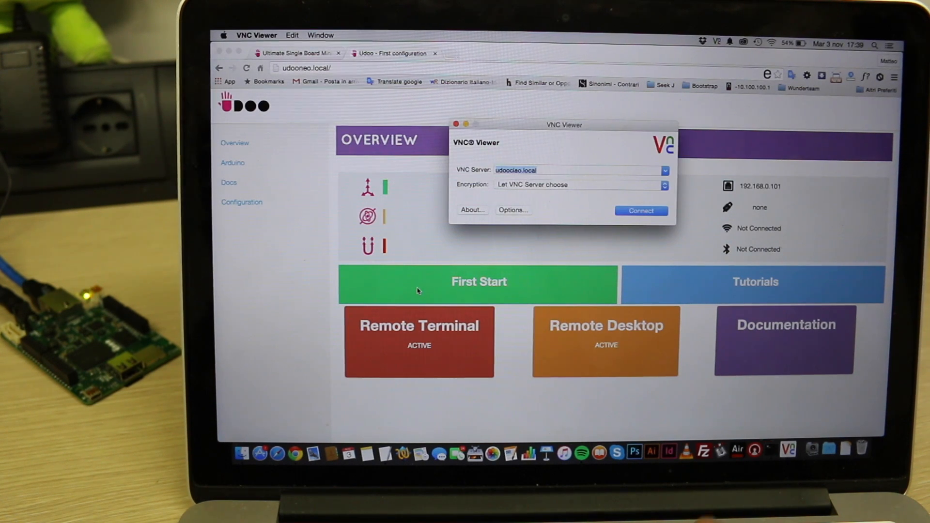
- Connect VNC Viewer to the udoociao.local server
left_click(641, 210)
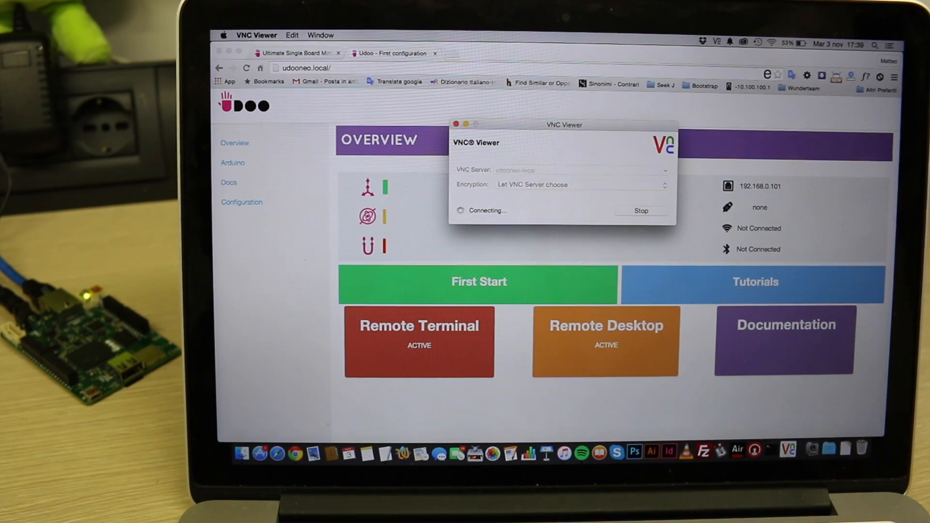